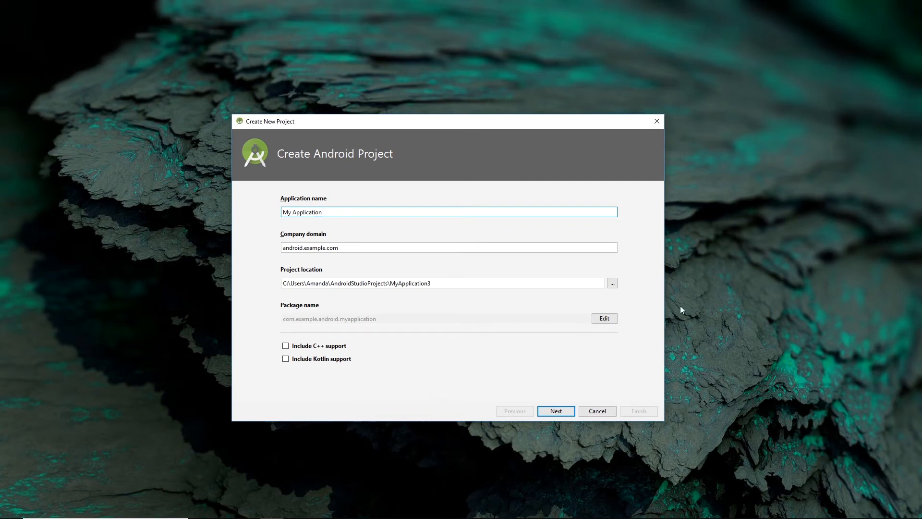
# Name the new Android project 'Location' and complete the creation wizard
pyautogui.write('Location')
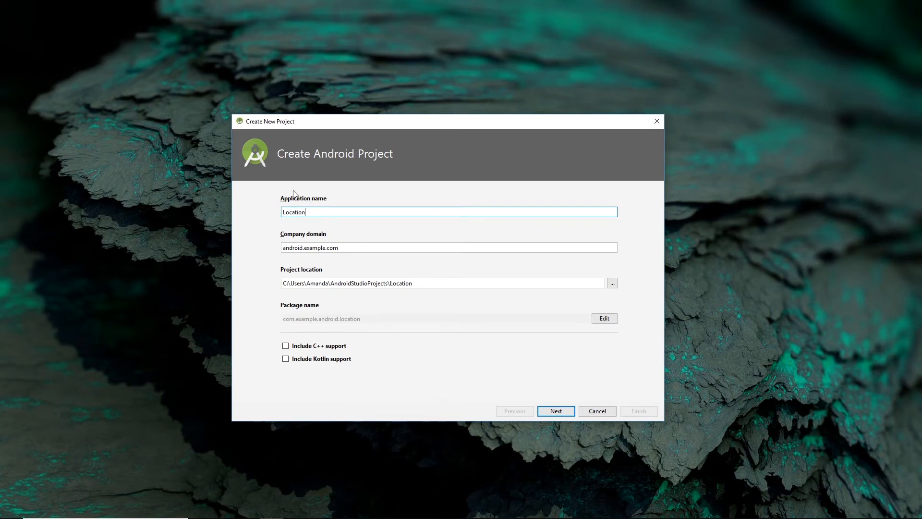
pyautogui.click(555, 410)
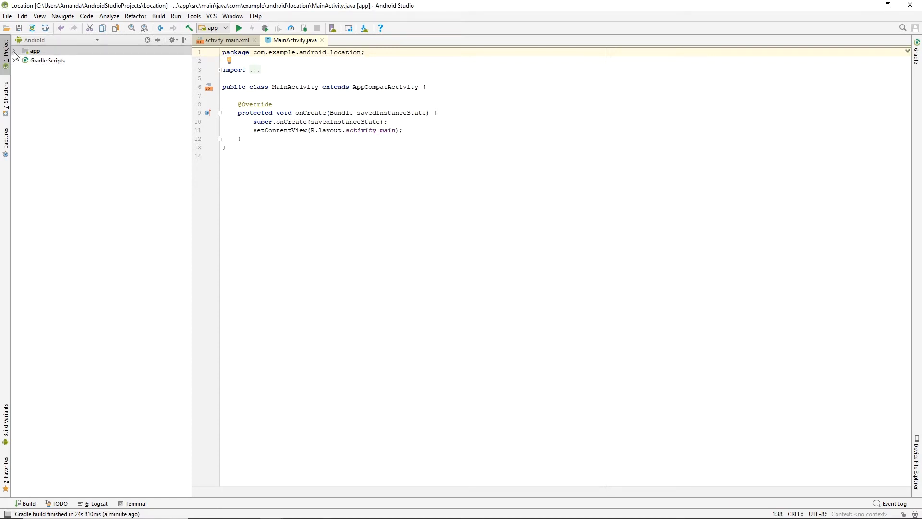
# Add 'com.google.android.gms:play-services-location:15.0.1' to the app build.gradle and sync the project
pyautogui.click(227, 40)
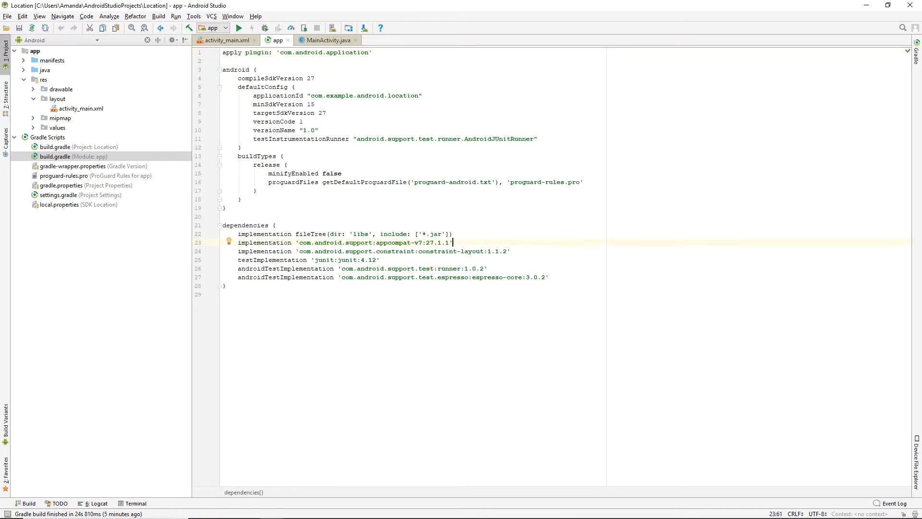
pyautogui.write("implementation 'com.google.android.gms:play-services-location:15.0.1'")
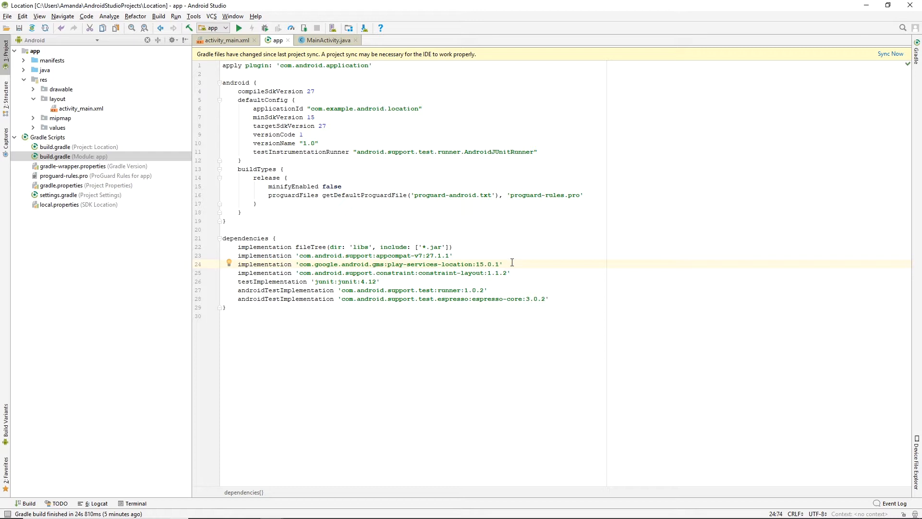
pyautogui.moveTo(891, 53)
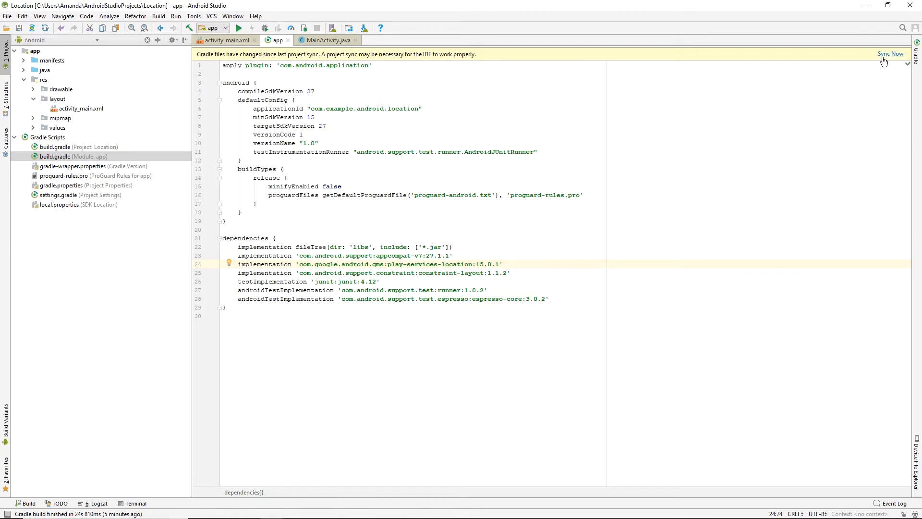
pyautogui.click(890, 53)
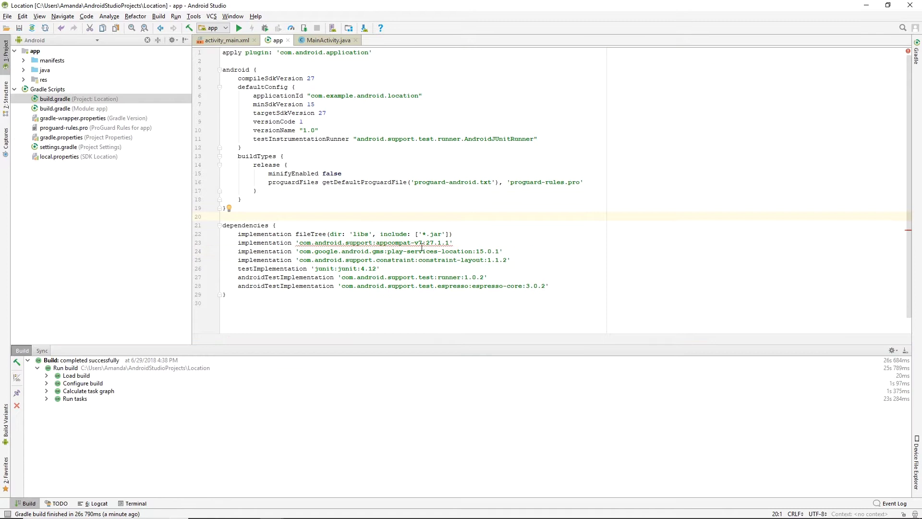
pyautogui.moveTo(455, 246)
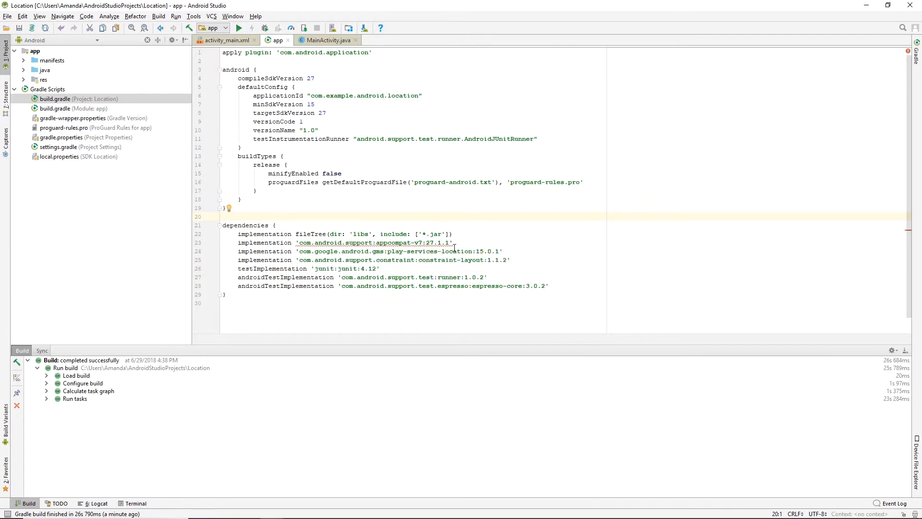
# Add the ACCESS_FINE_LOCATION uses-permission to AndroidManifest.xml, ready for the meta-data entry
pyautogui.click(23, 60)
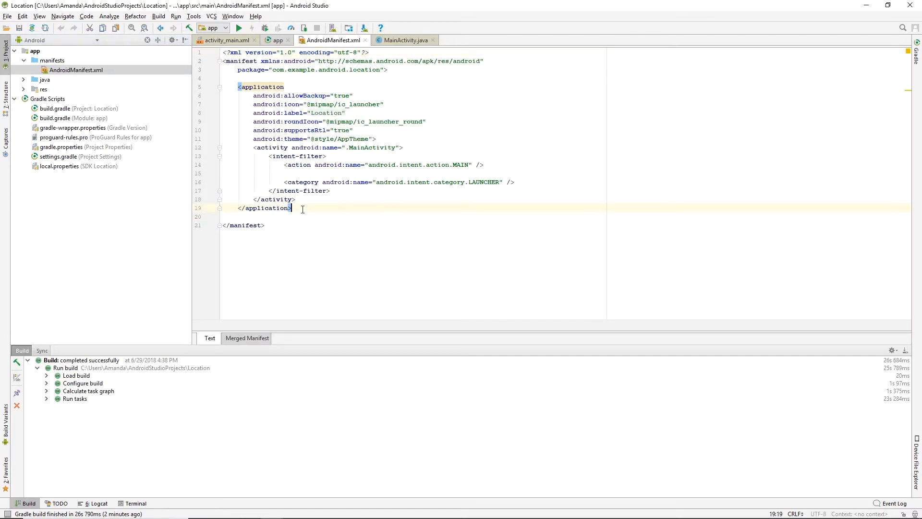
pyautogui.press('enter')
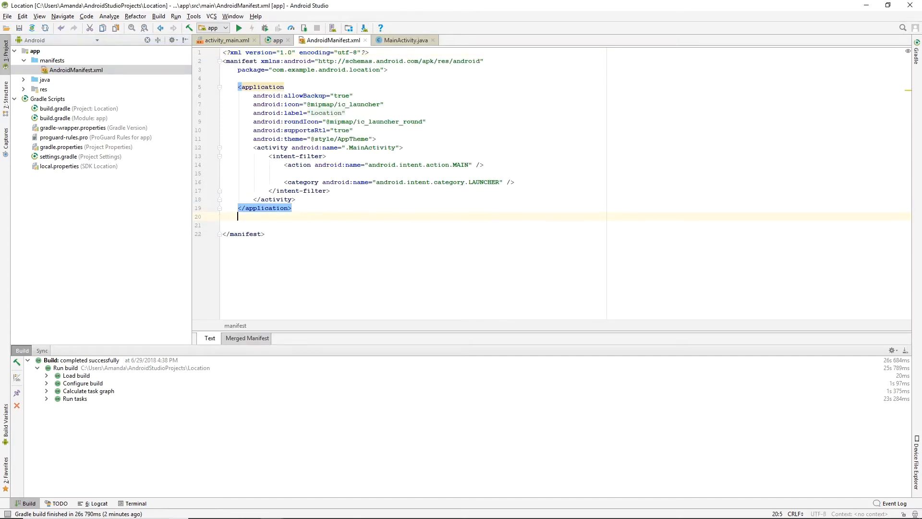
pyautogui.write('<uses-permission android:name="android.permission.ACCESS_FINE_LOCATION"/>')
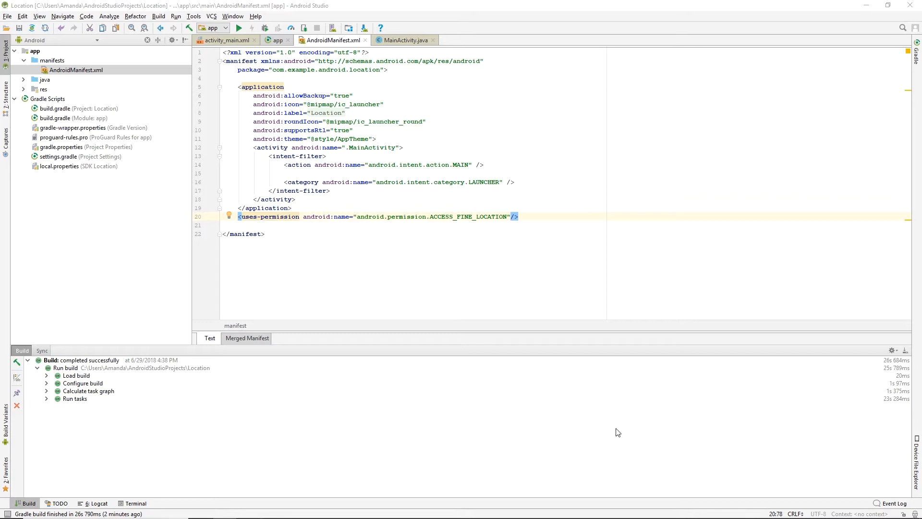
pyautogui.click(375, 138)
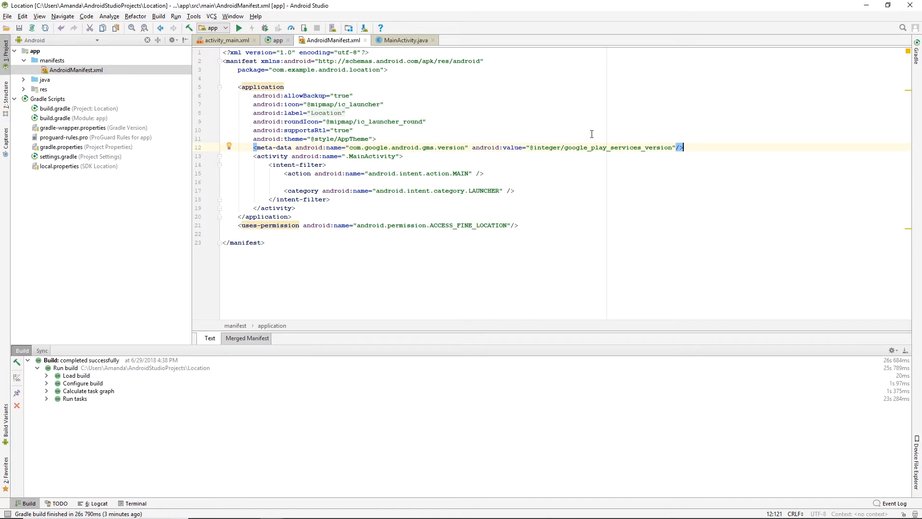
pyautogui.moveTo(594, 136)
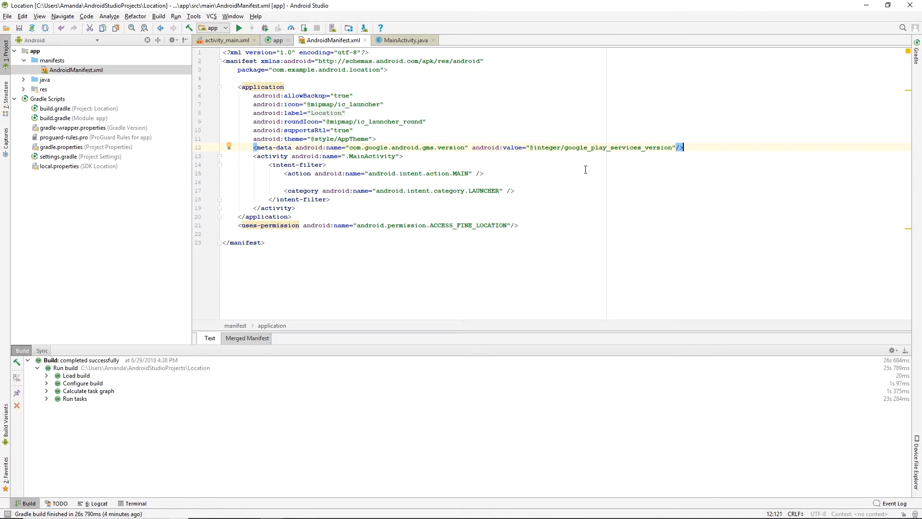
# Import GoogleApiClient, implement ConnectionCallbacks and OnConnectionFailedListener, and declare a googleApiClient field
pyautogui.click(405, 40)
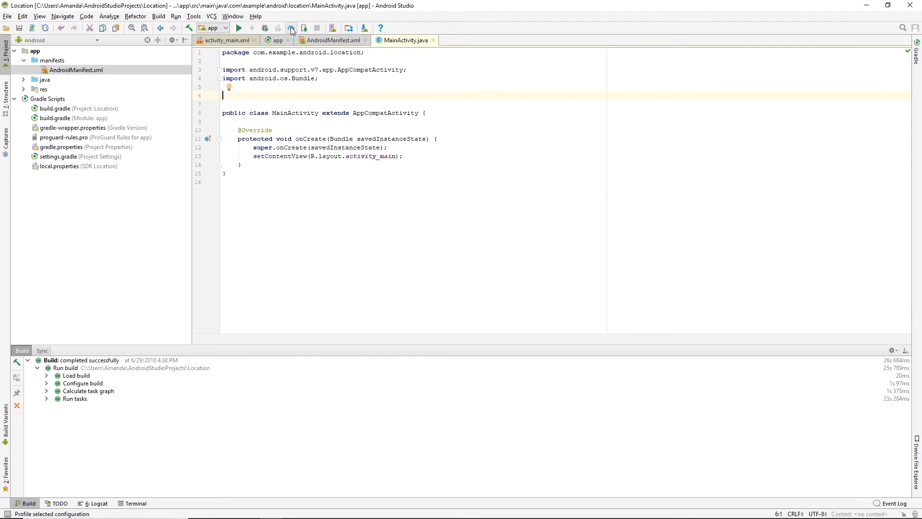
pyautogui.write('import GoogleApiClient')
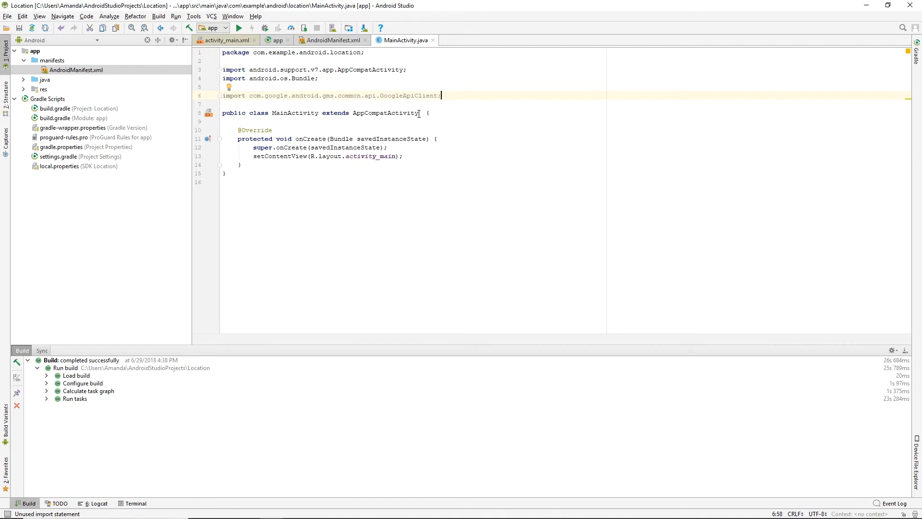
pyautogui.click(428, 113)
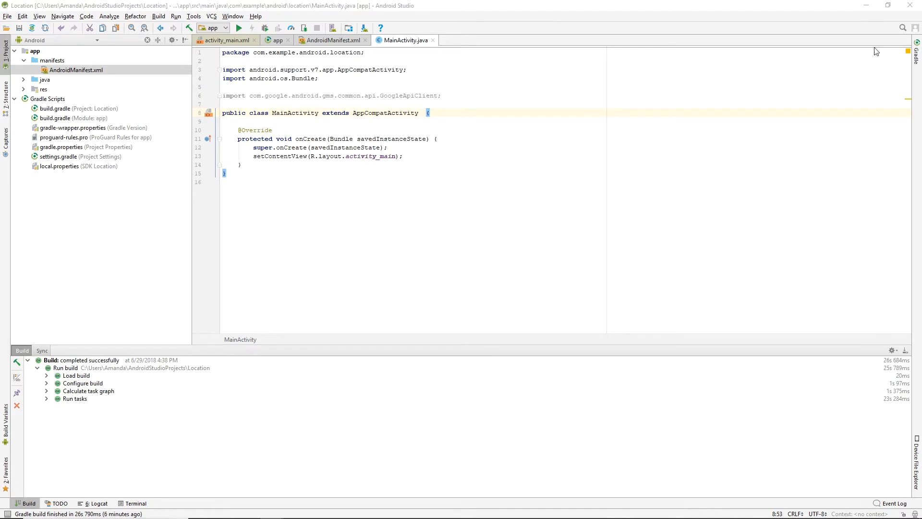
pyautogui.write('implements')
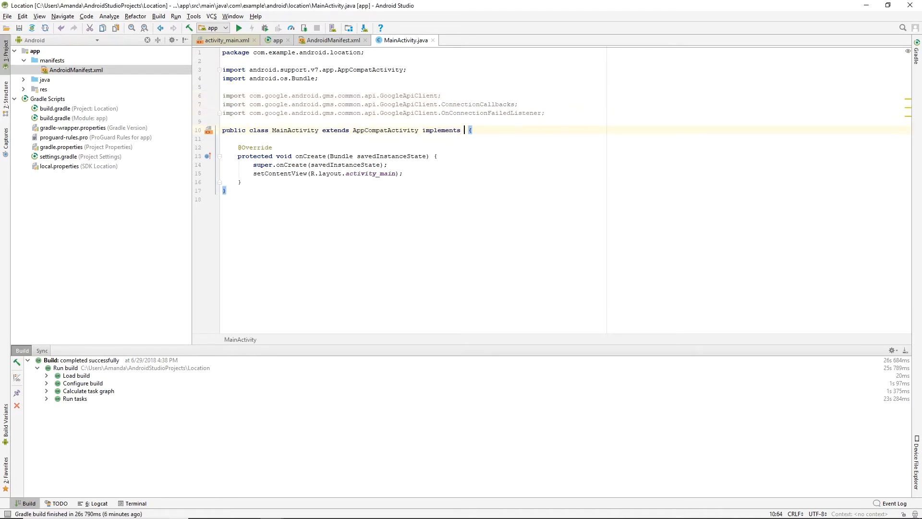
pyautogui.write('ConnectionCallbacks, OnConnectionFailedListener')
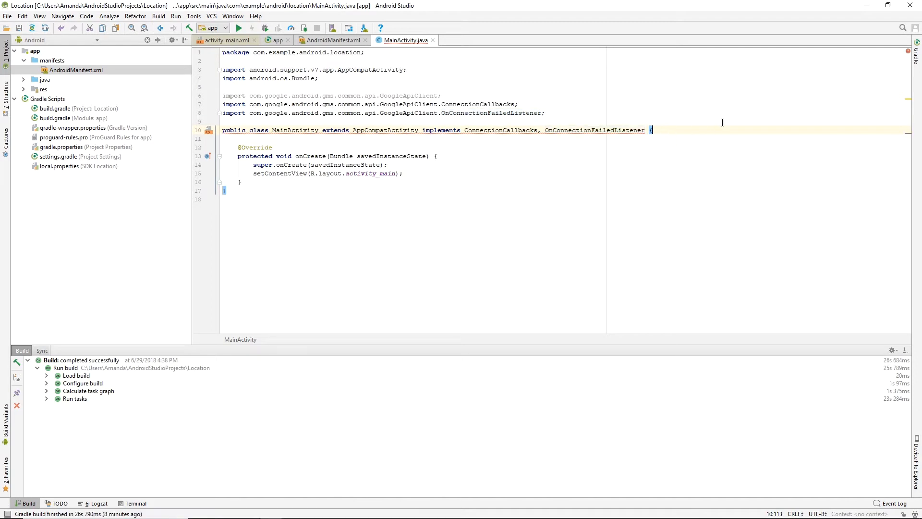
pyautogui.write('private GoogleApiClient googleApiClient;')
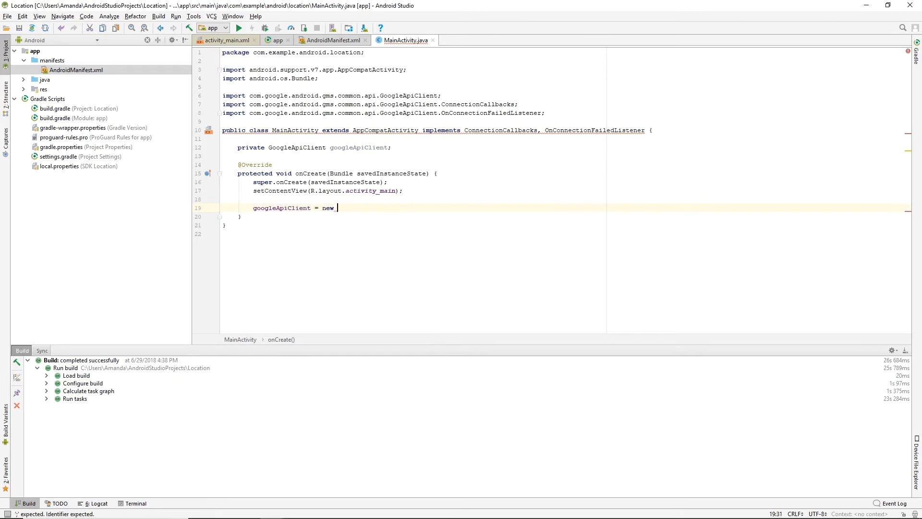
# Build GoogleApiClient with LocationServices.API, add a FusedLocationProviderClient field, and start TextView fields
pyautogui.write('GoogleApiClient.Builder(')
pyautogui.write('.addOnConnectionFailedListener(this')
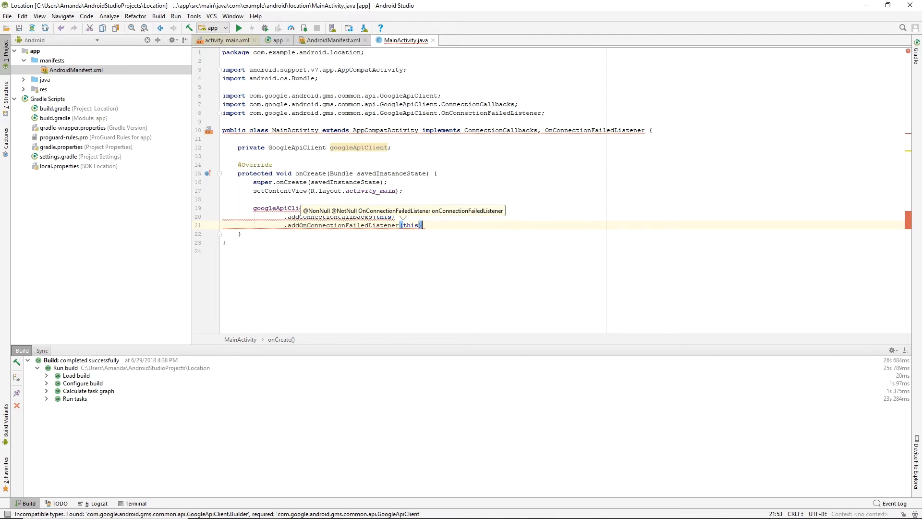
pyautogui.write('.addApi(Local')
pyautogui.write('.build();')
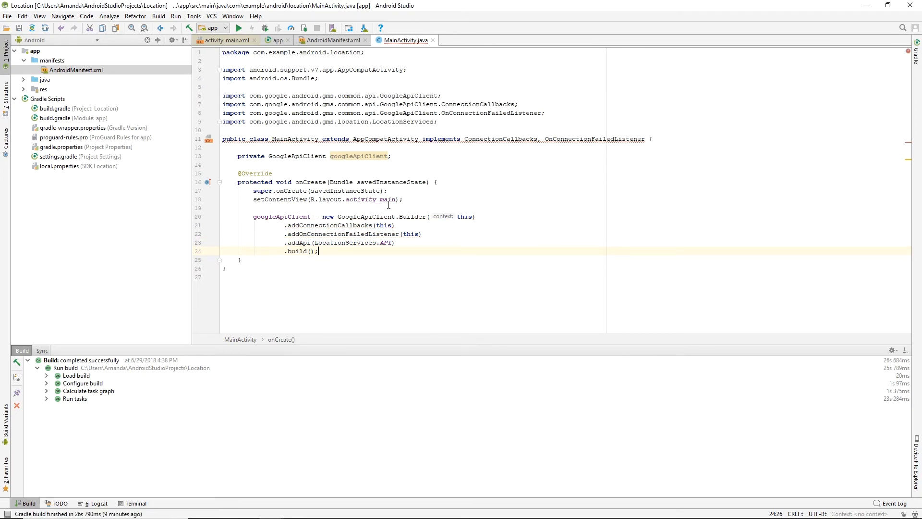
pyautogui.click(392, 155)
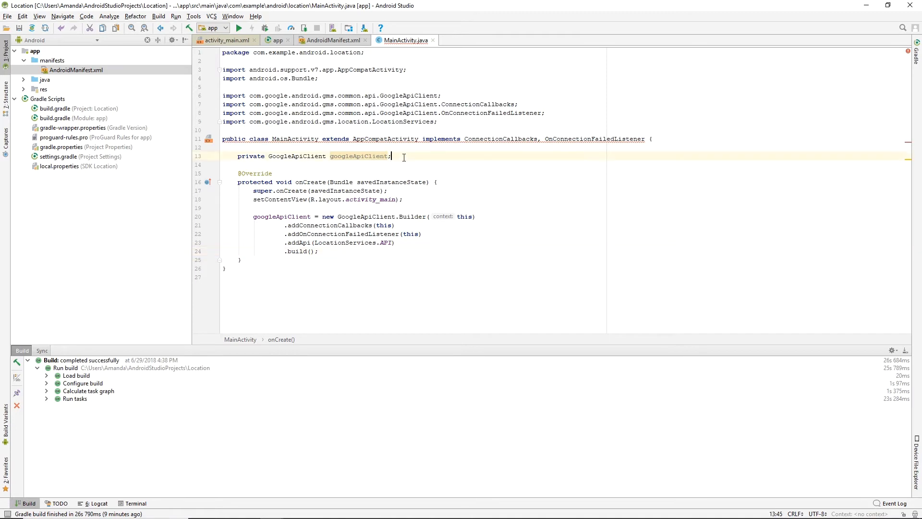
pyautogui.write('private FusedLocationProviderClient fusedLocationProviderClient;')
pyautogui.write('fusedLocationProviderClient = LocationServices.')
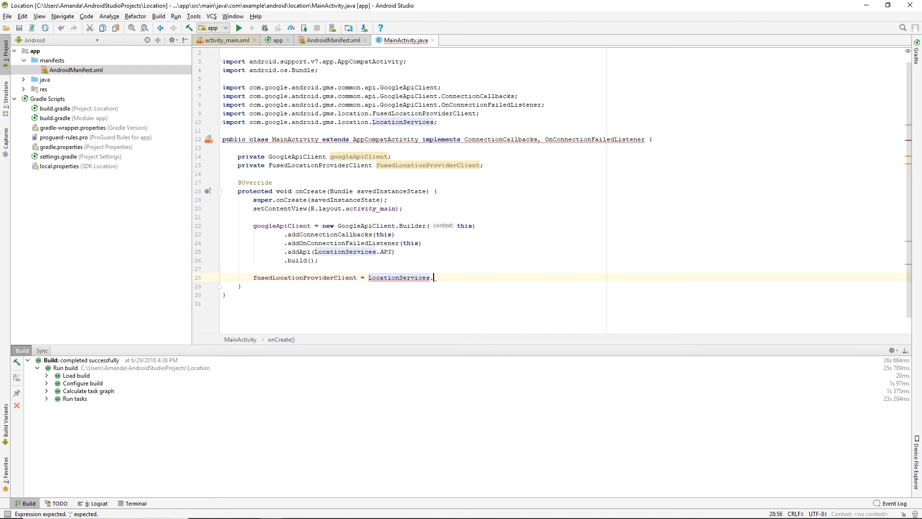
pyautogui.write('getFusedLocationProviderClient(this);')
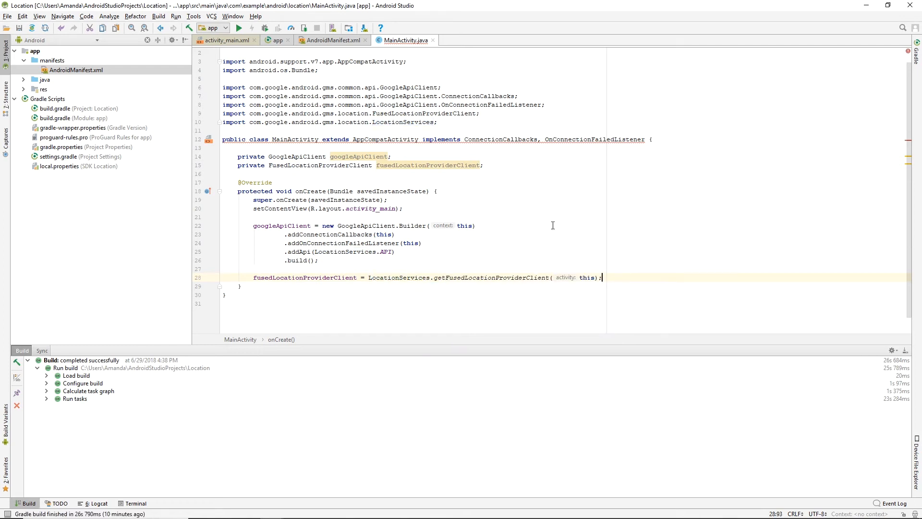
pyautogui.click(483, 166)
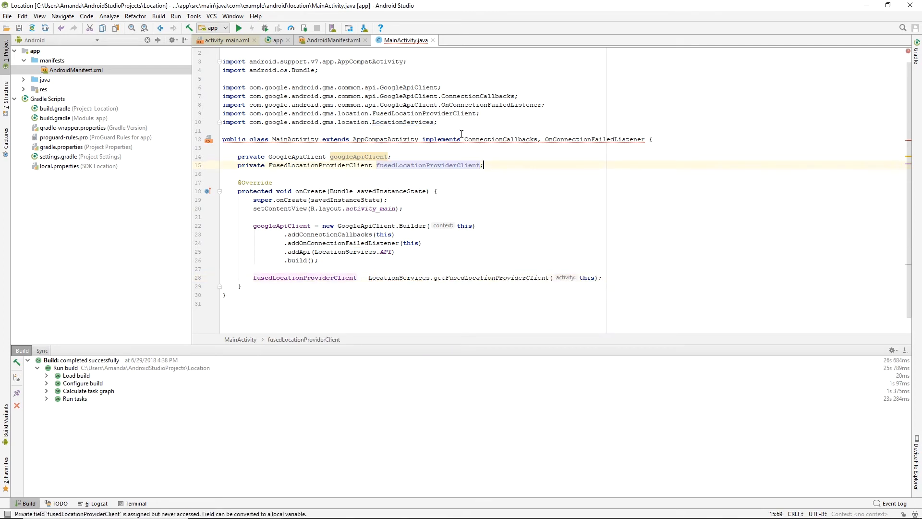
pyautogui.write('private TextView latitude;')
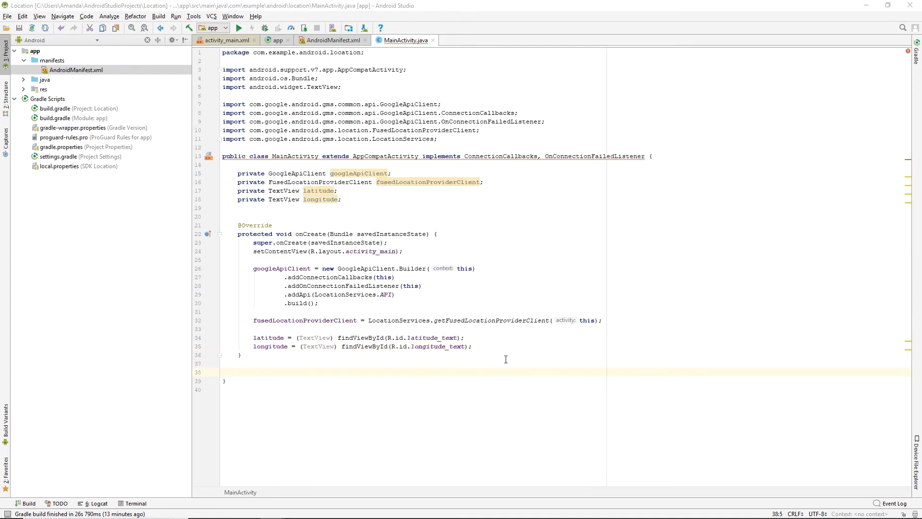
pyautogui.moveTo(469, 304)
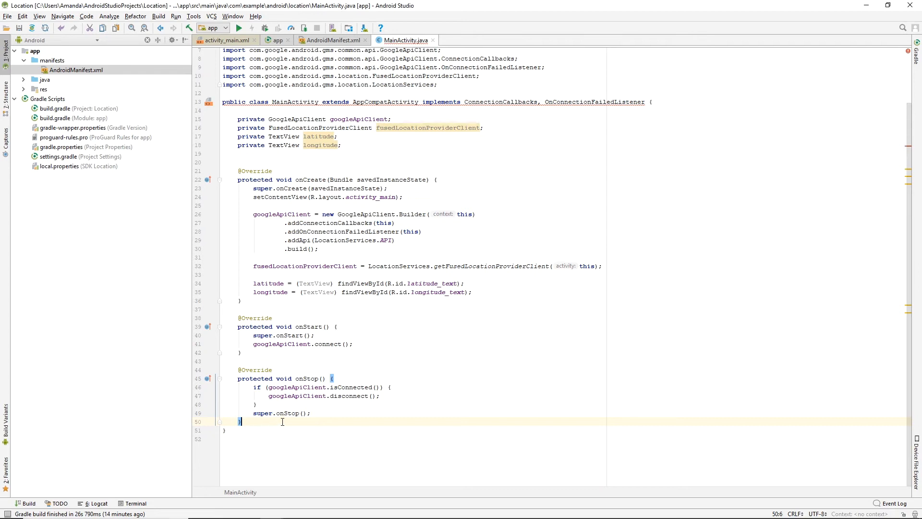
# Paste the onConnectionFailed and onConnectionSuspended callbacks and import their required classes
pyautogui.press('ctrl+v')
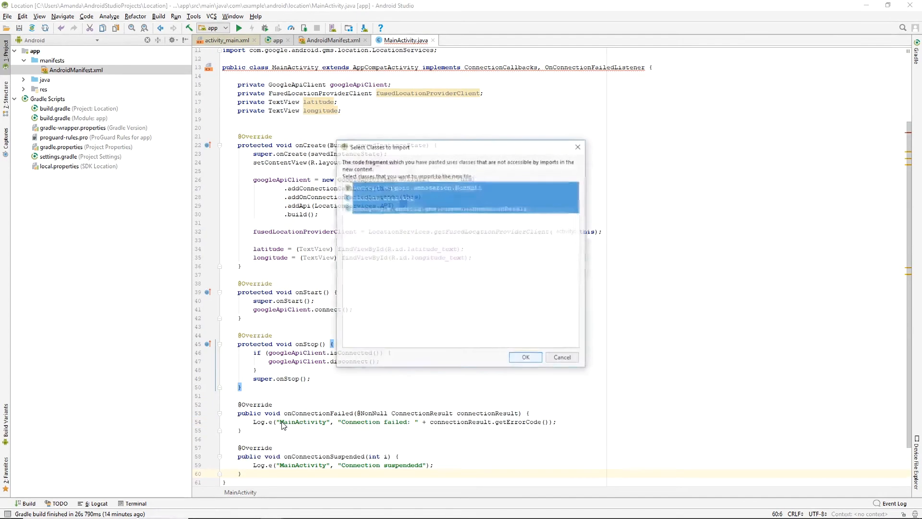
pyautogui.click(524, 357)
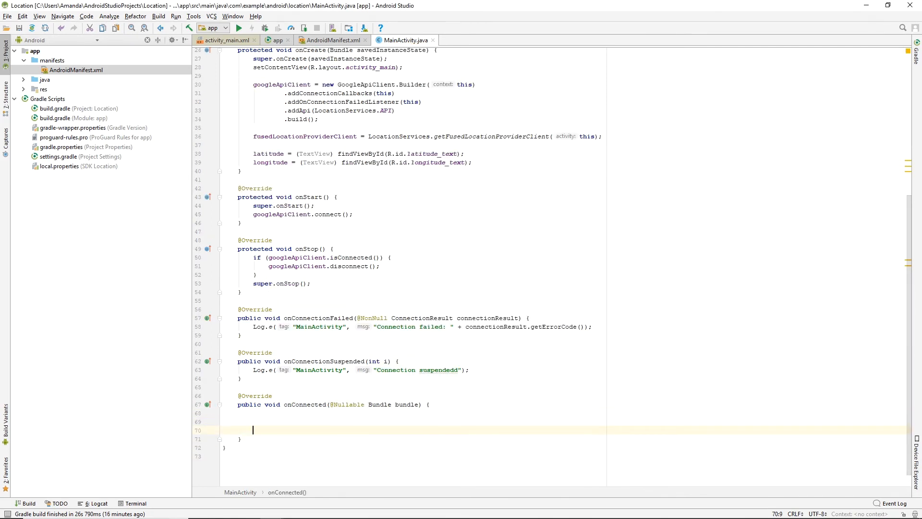
# Add a getLastLocation success listener setting latitude and longitude text when location isn't null
pyautogui.write('fusedLocationProviderClient.getLastLocation()')
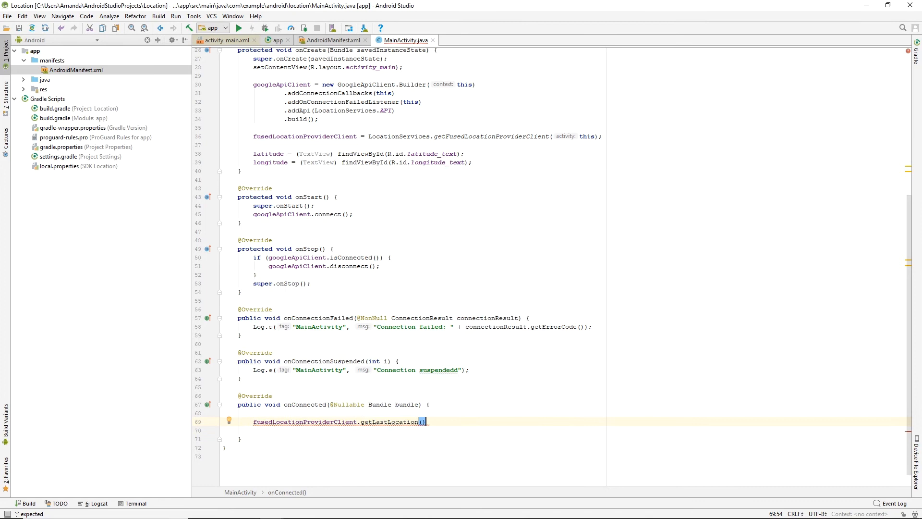
pyautogui.write('.addOnSuccessListener()')
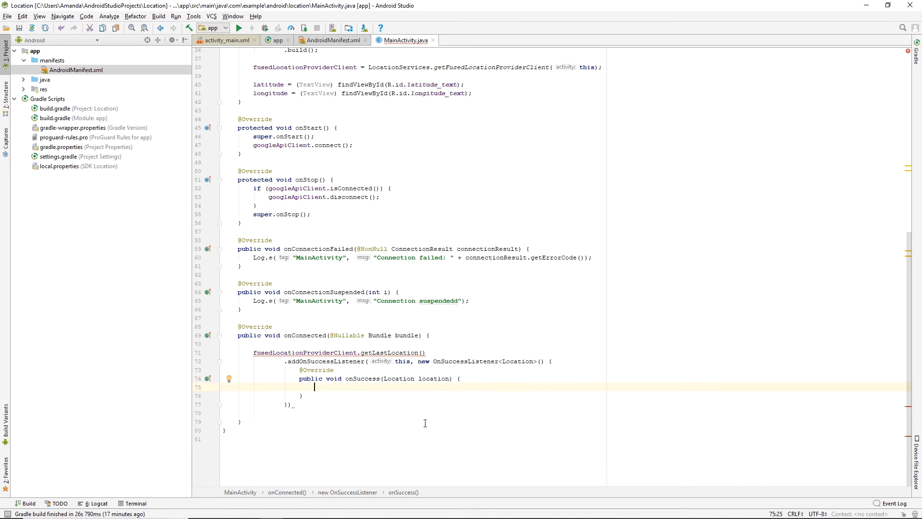
pyautogui.write('if (location != null){')
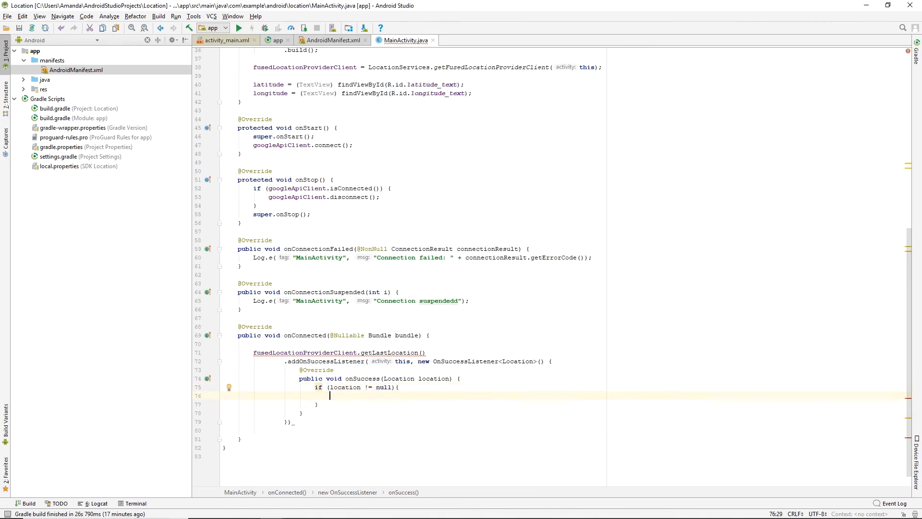
pyautogui.write('latitude.setText(String.valueOf());')
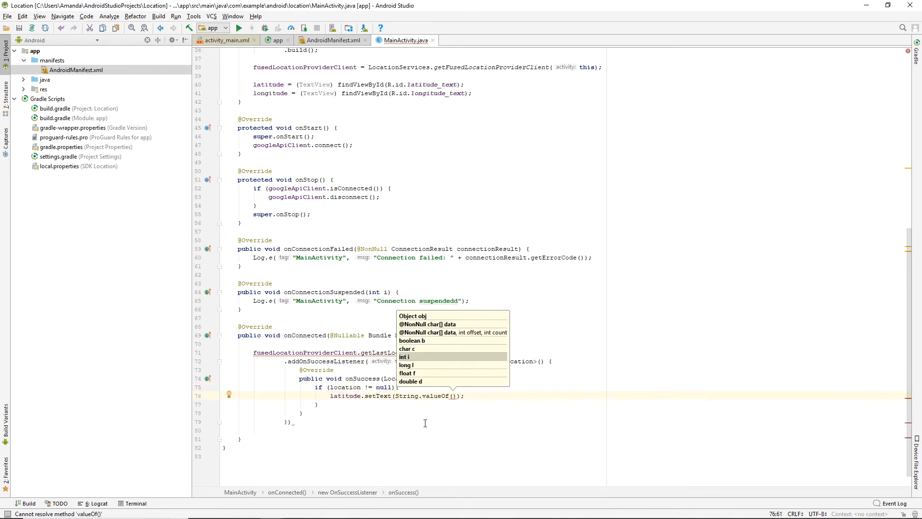
pyautogui.write('longitude.setText(String.valueOf(location.getLongitude()));')
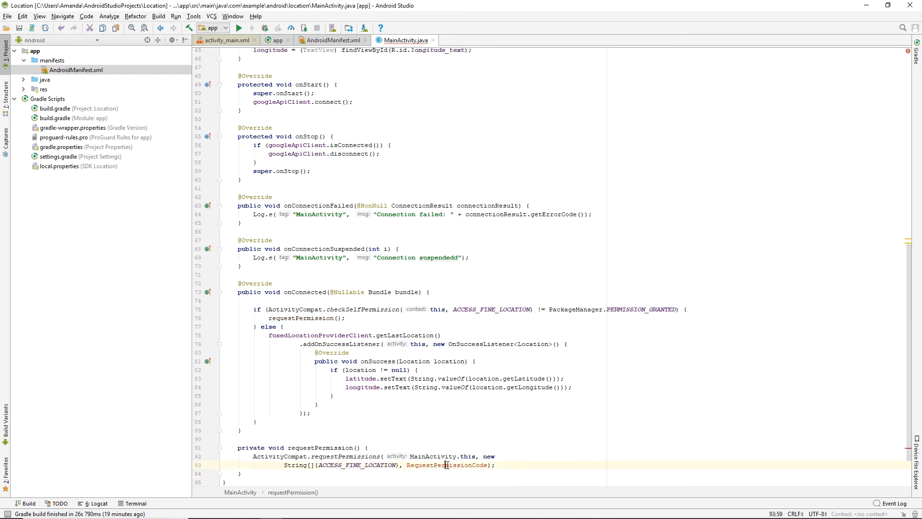
# Run the Location app on the Pixel XL API 25 emulator
pyautogui.scroll(3)
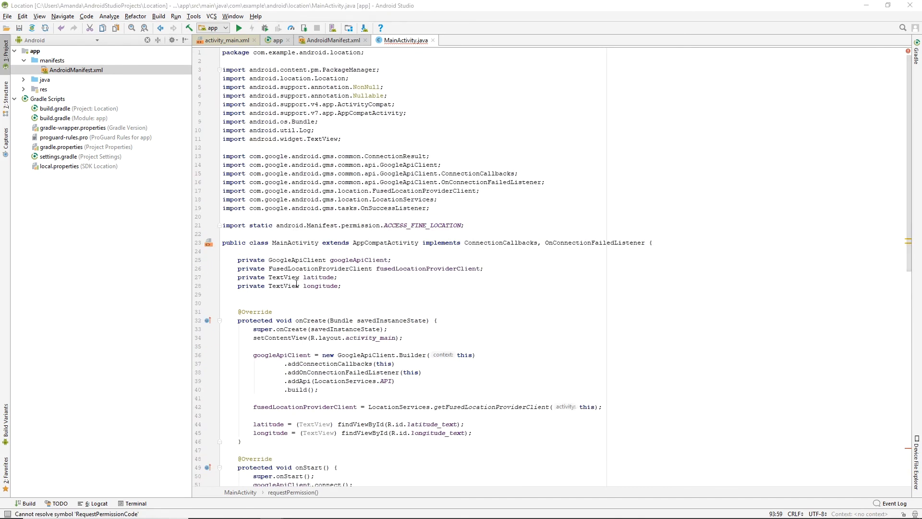
pyautogui.scroll(-3)
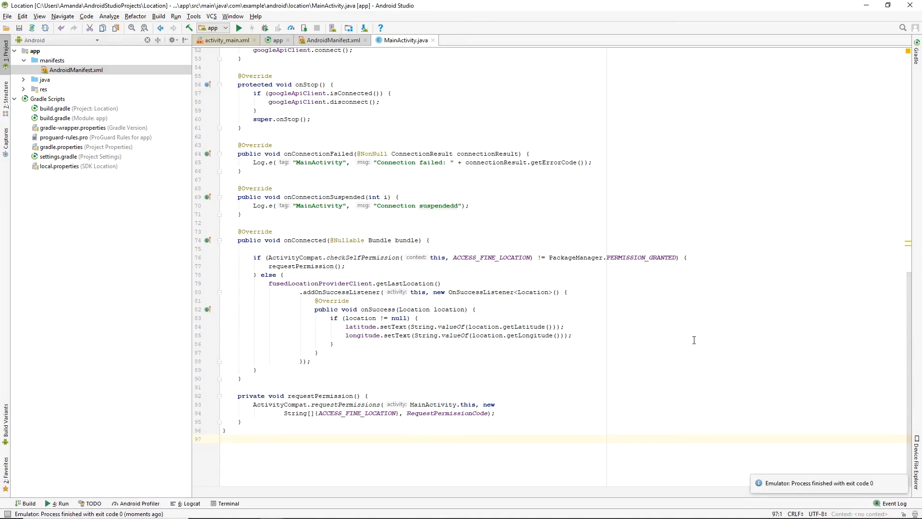
pyautogui.click(239, 28)
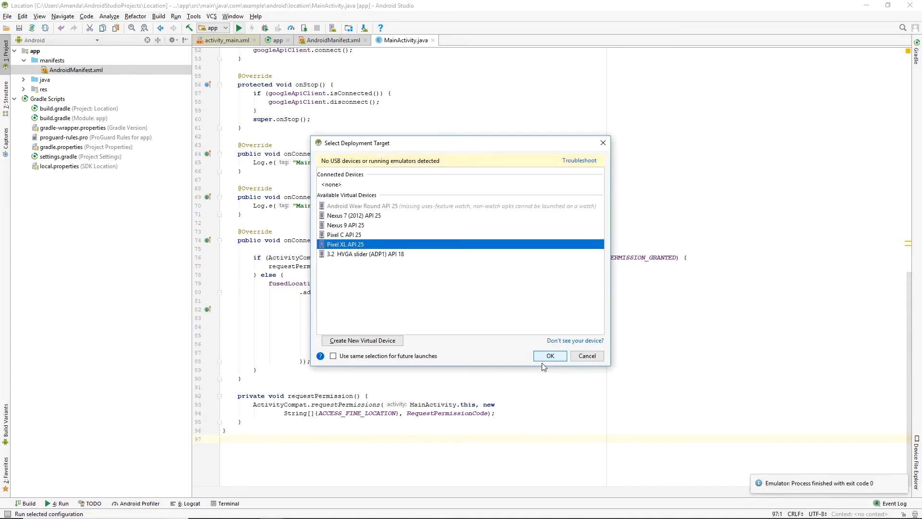
pyautogui.click(549, 356)
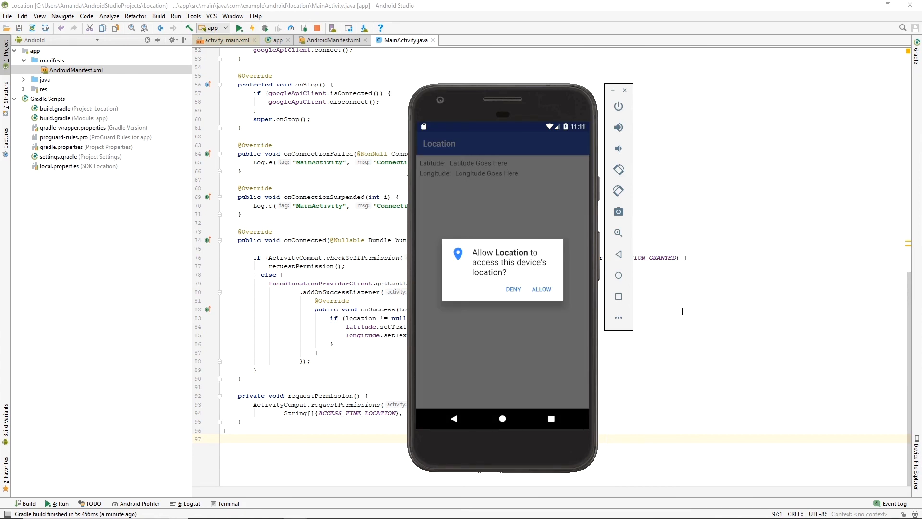